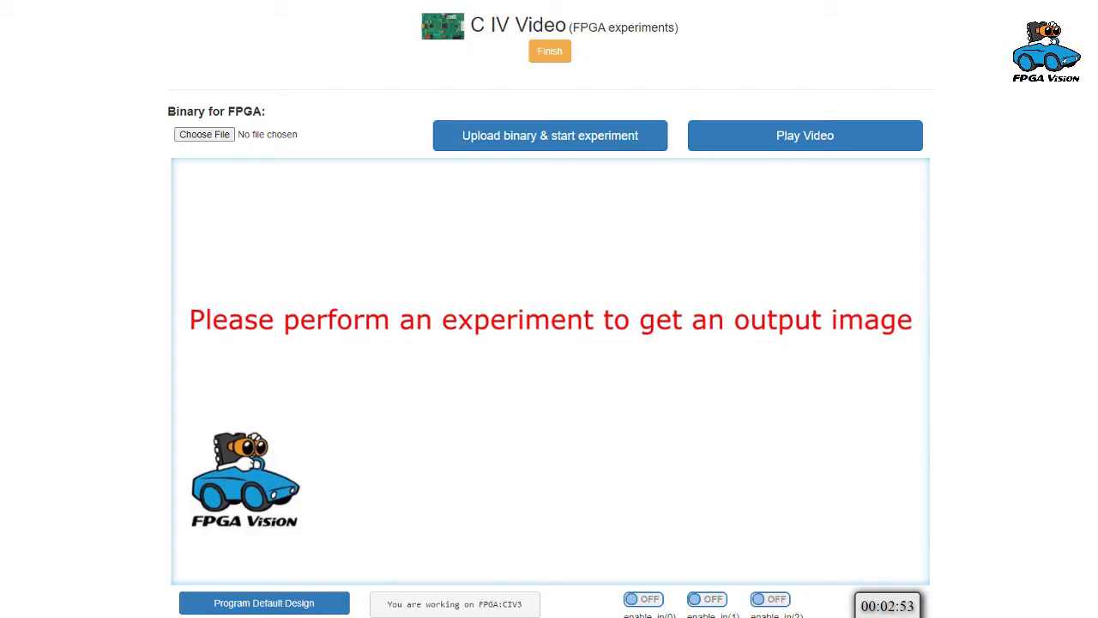
pyautogui.moveTo(831, 321)
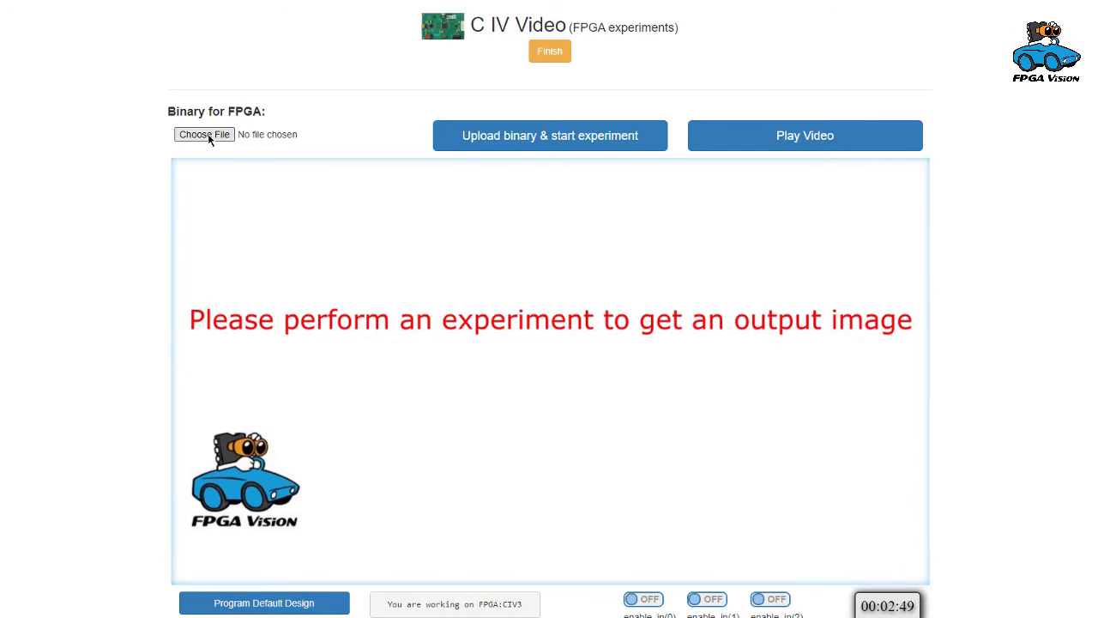
# Upload the hn_rgb.sof binary and start the experiment on the FPGA.
pyautogui.click(204, 133)
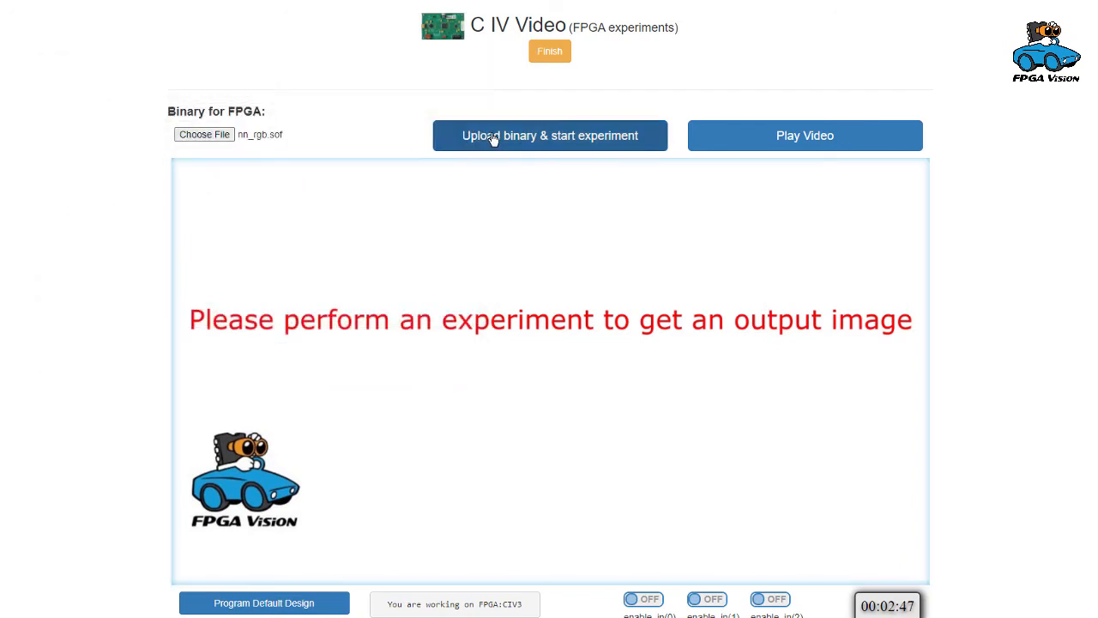
pyautogui.click(549, 135)
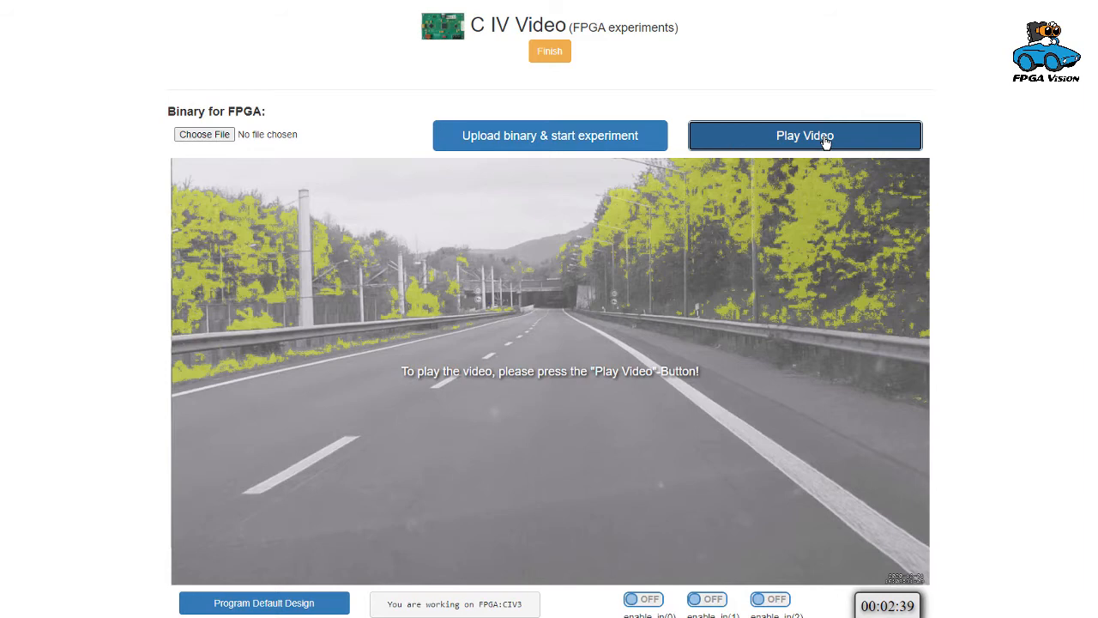
# Start streaming the processed road video with blue and yellow detections.
pyautogui.click(803, 134)
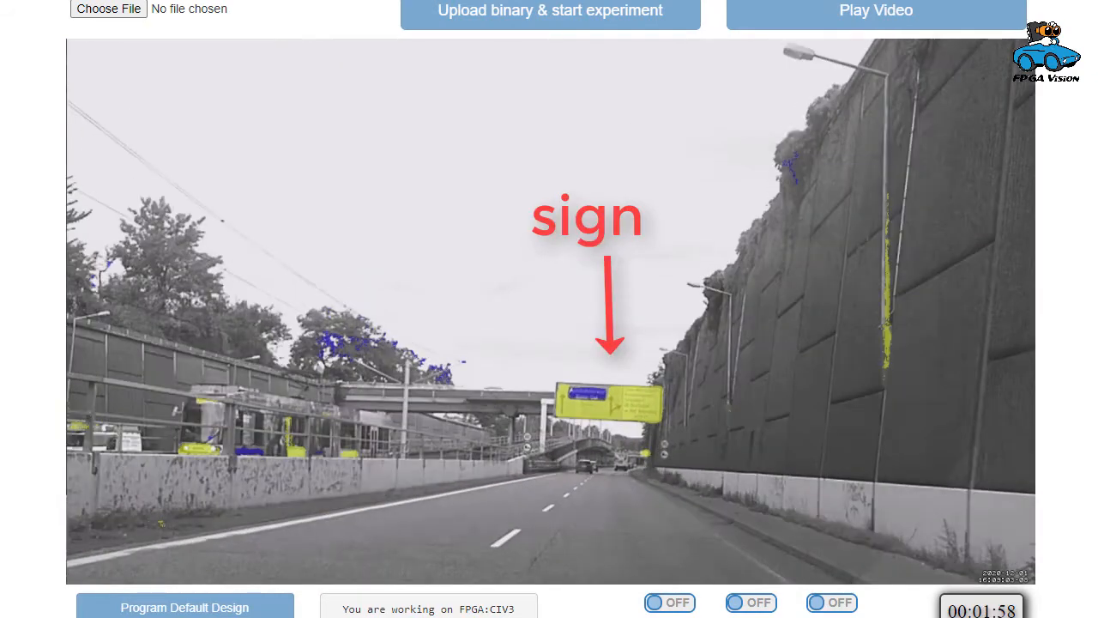
# Let the processed video play through the highlighted highway signs to its end.
pyautogui.click(875, 10)
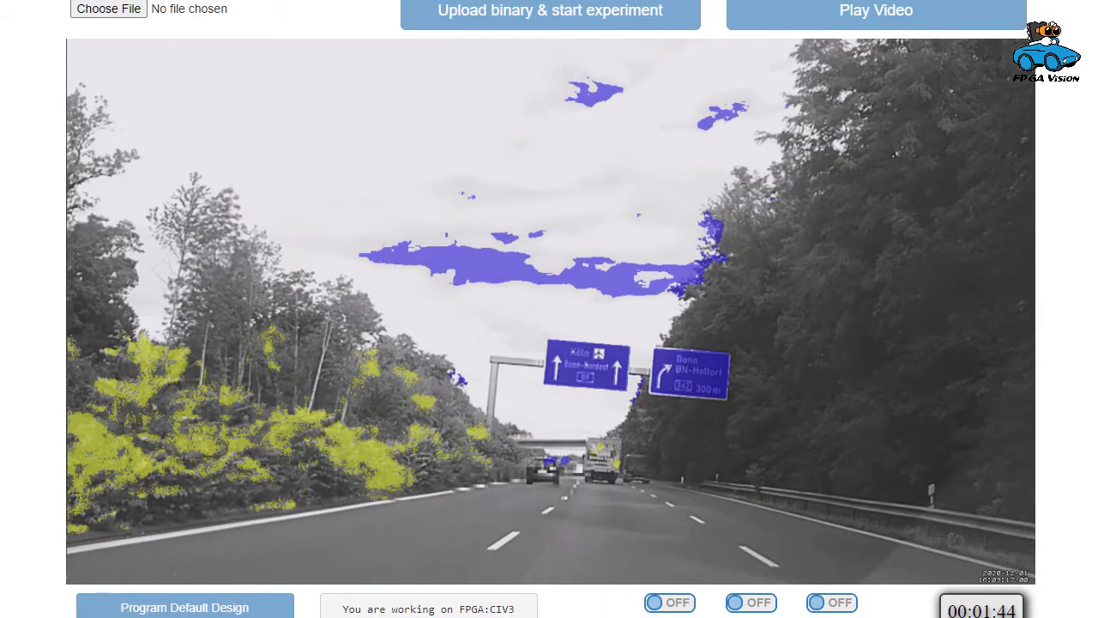
pyautogui.click(876, 10)
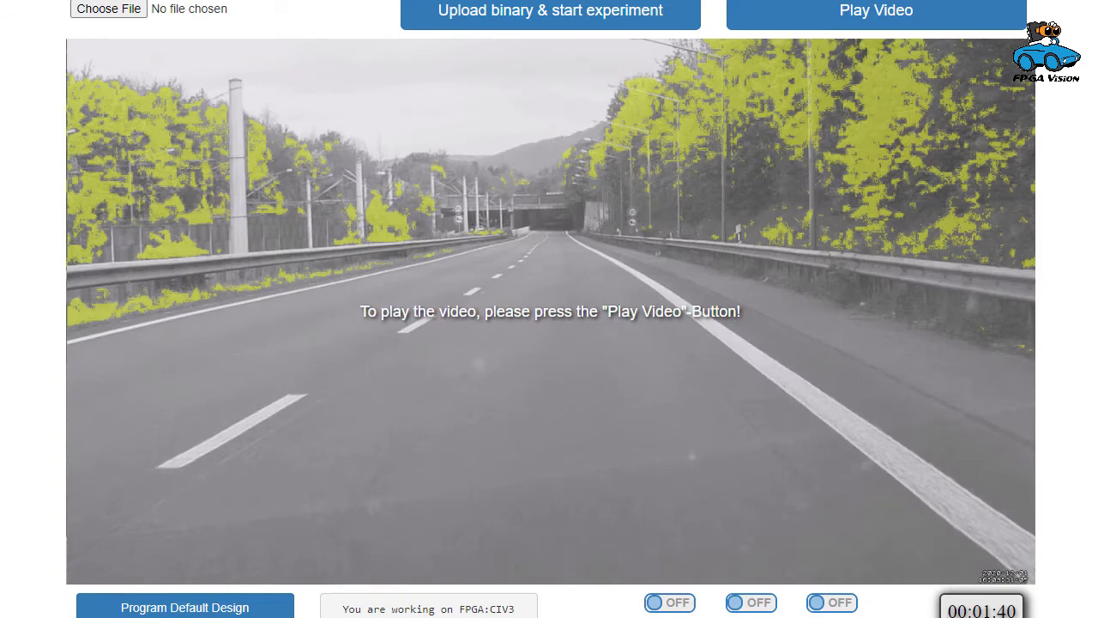
pyautogui.moveTo(254, 576)
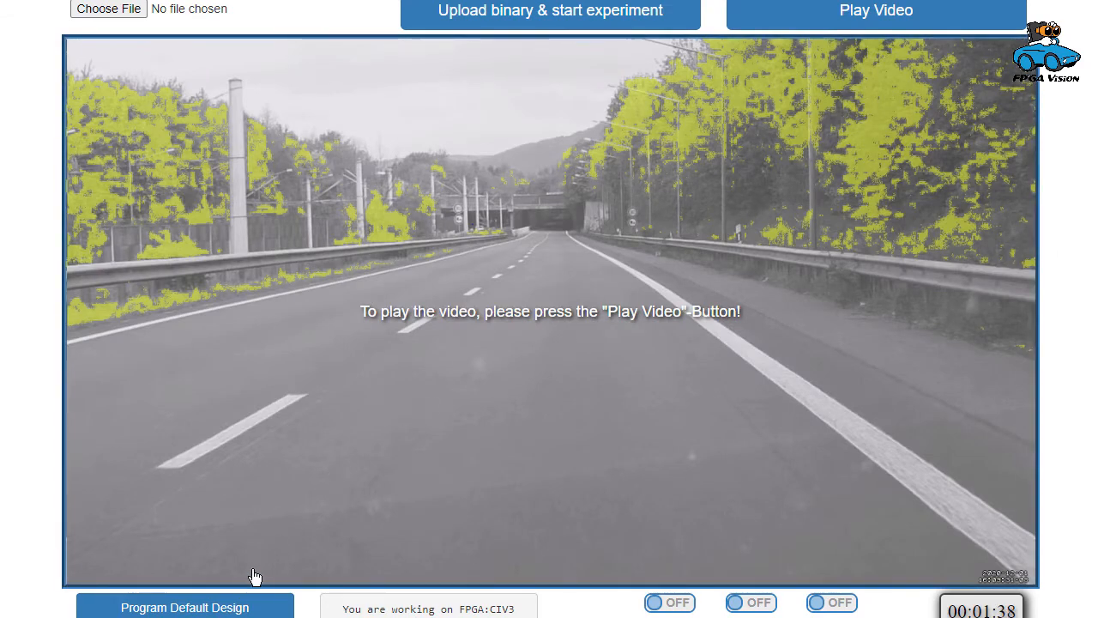
# Reprogram the default design and play the original unprocessed road video.
pyautogui.click(186, 608)
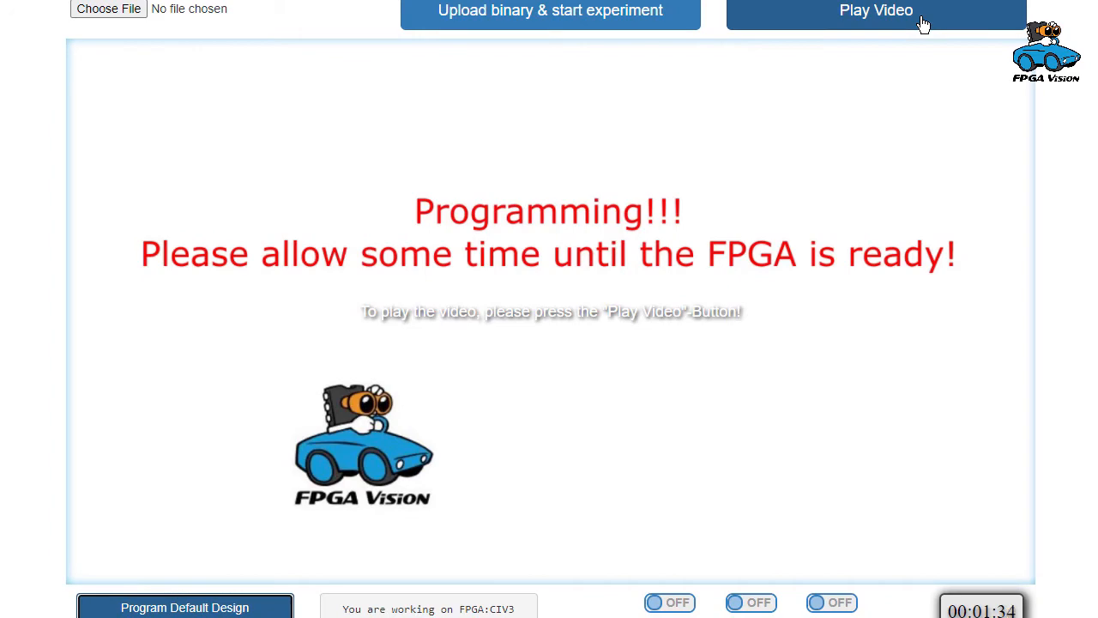
pyautogui.click(876, 11)
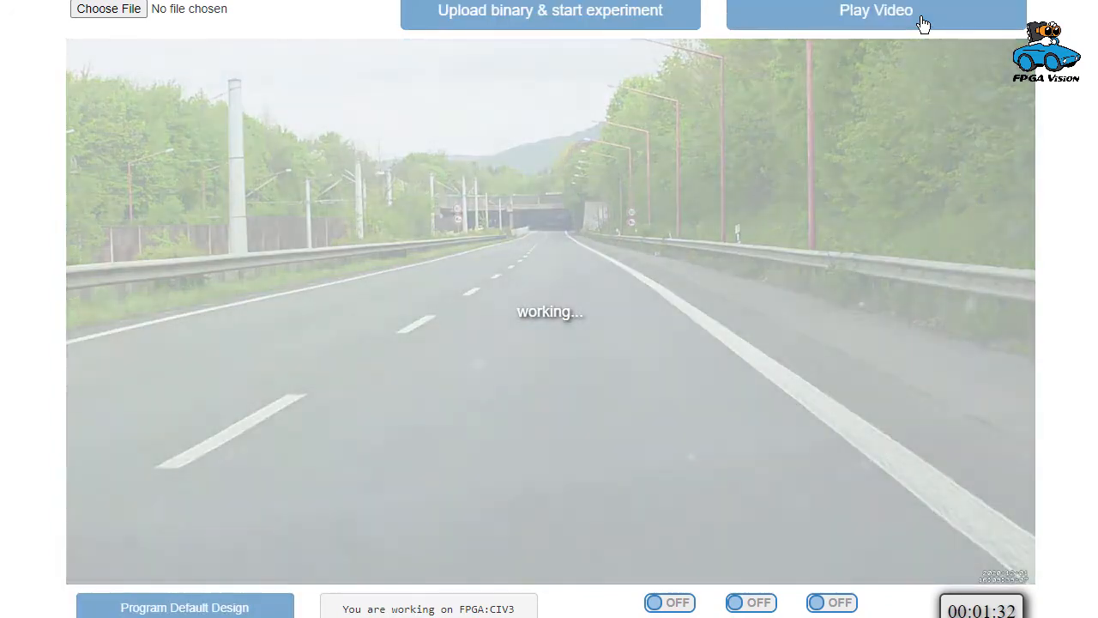
pyautogui.click(875, 10)
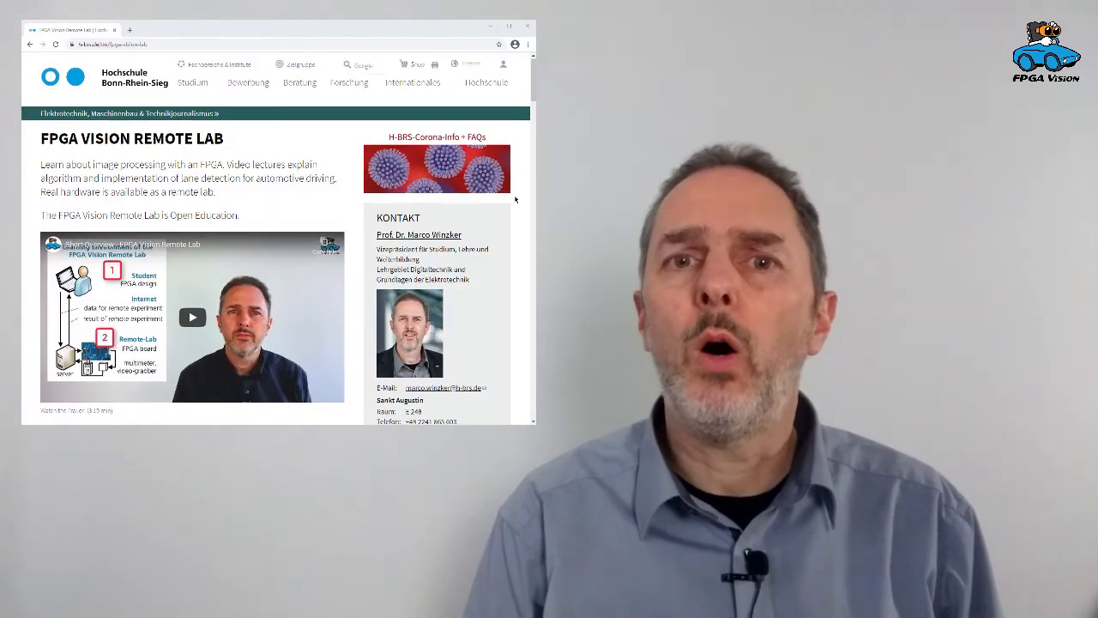
pyautogui.scroll(-3)
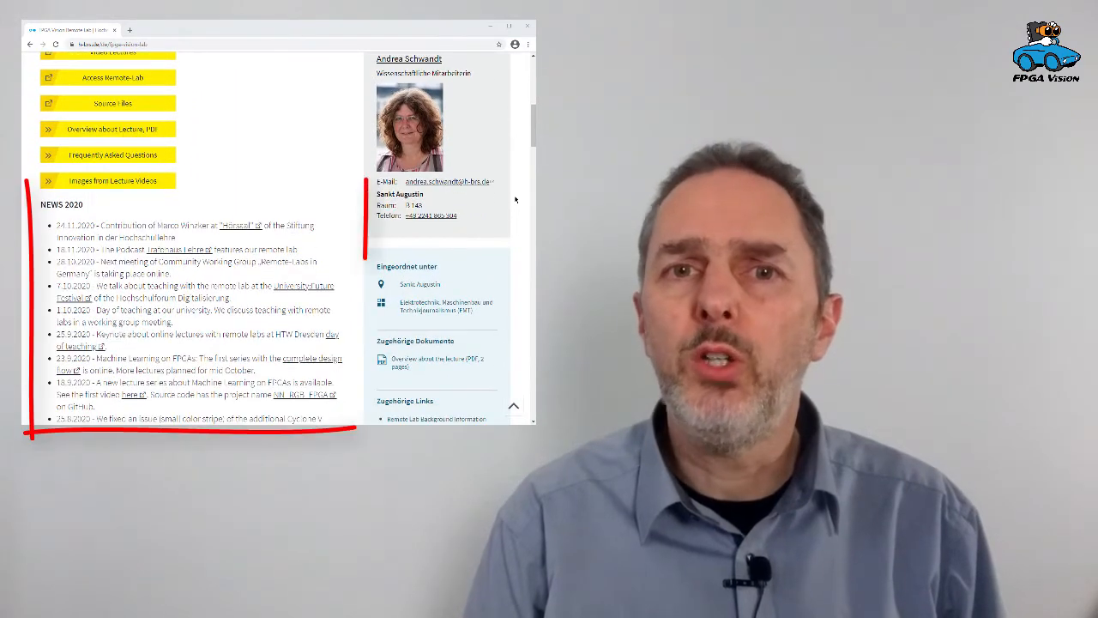